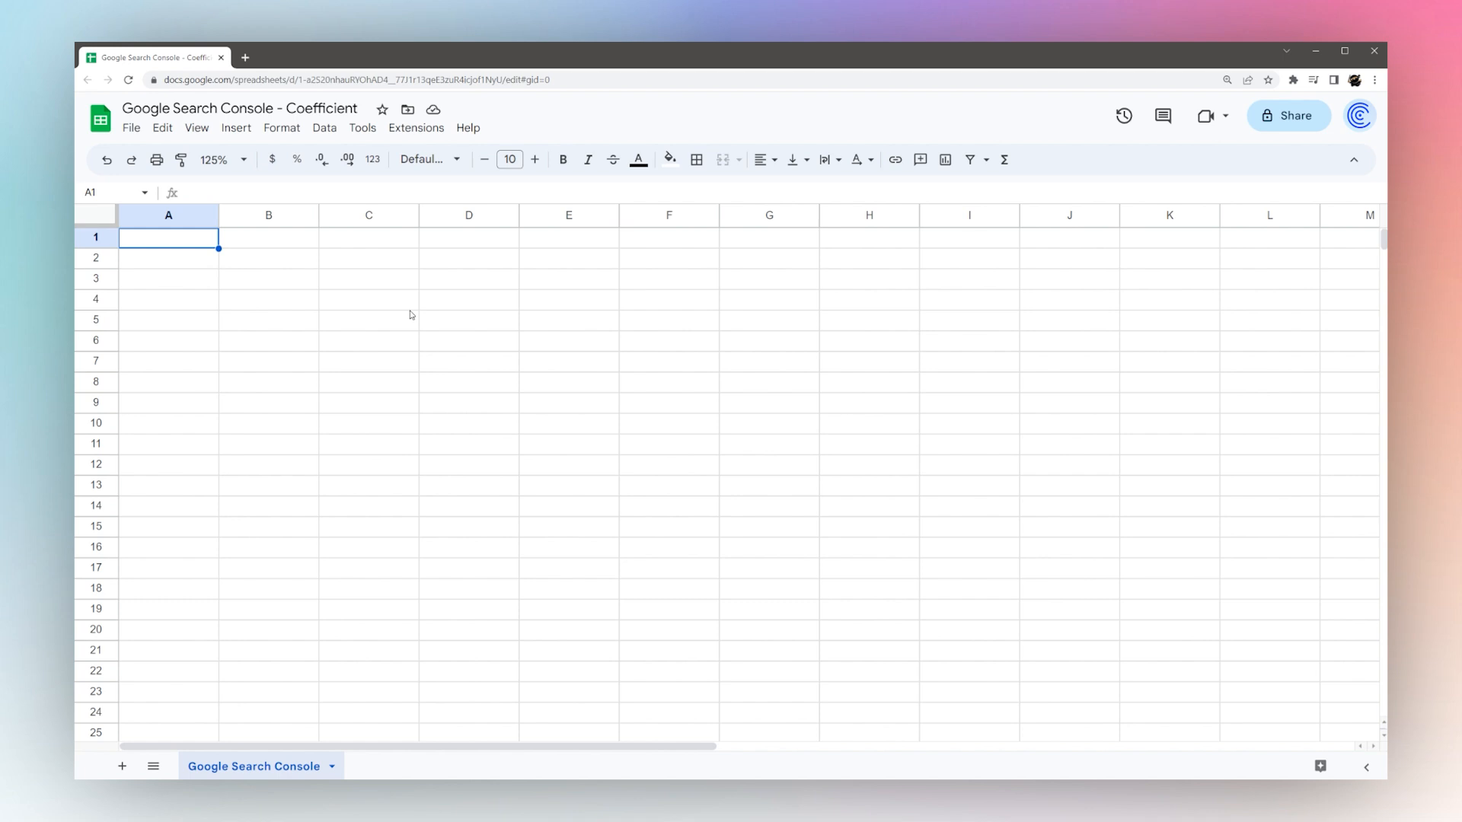
Launch the Coefficient data connector from the Extensions menu
left_click(416, 128)
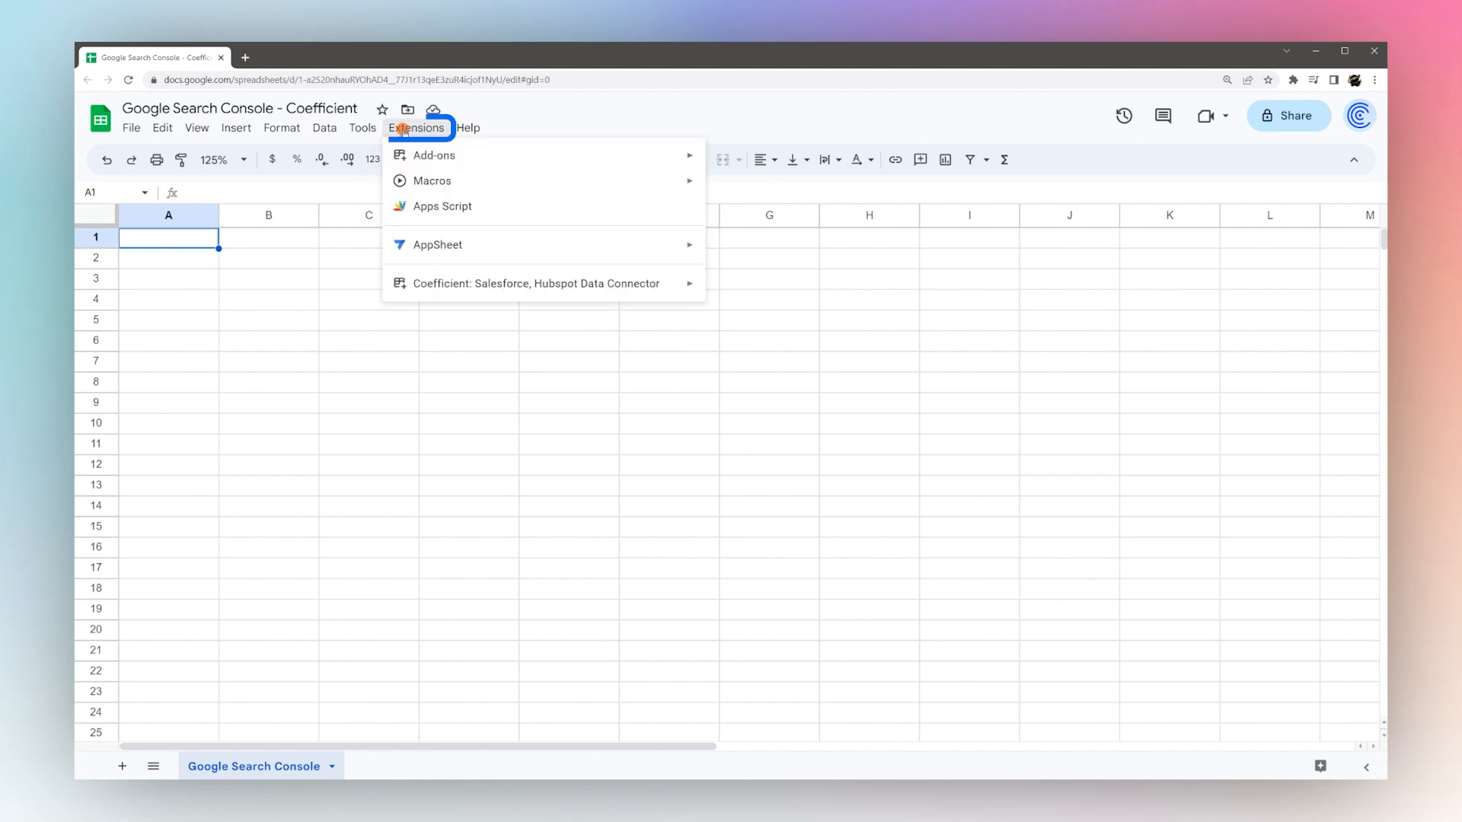
mouse_move(434, 156)
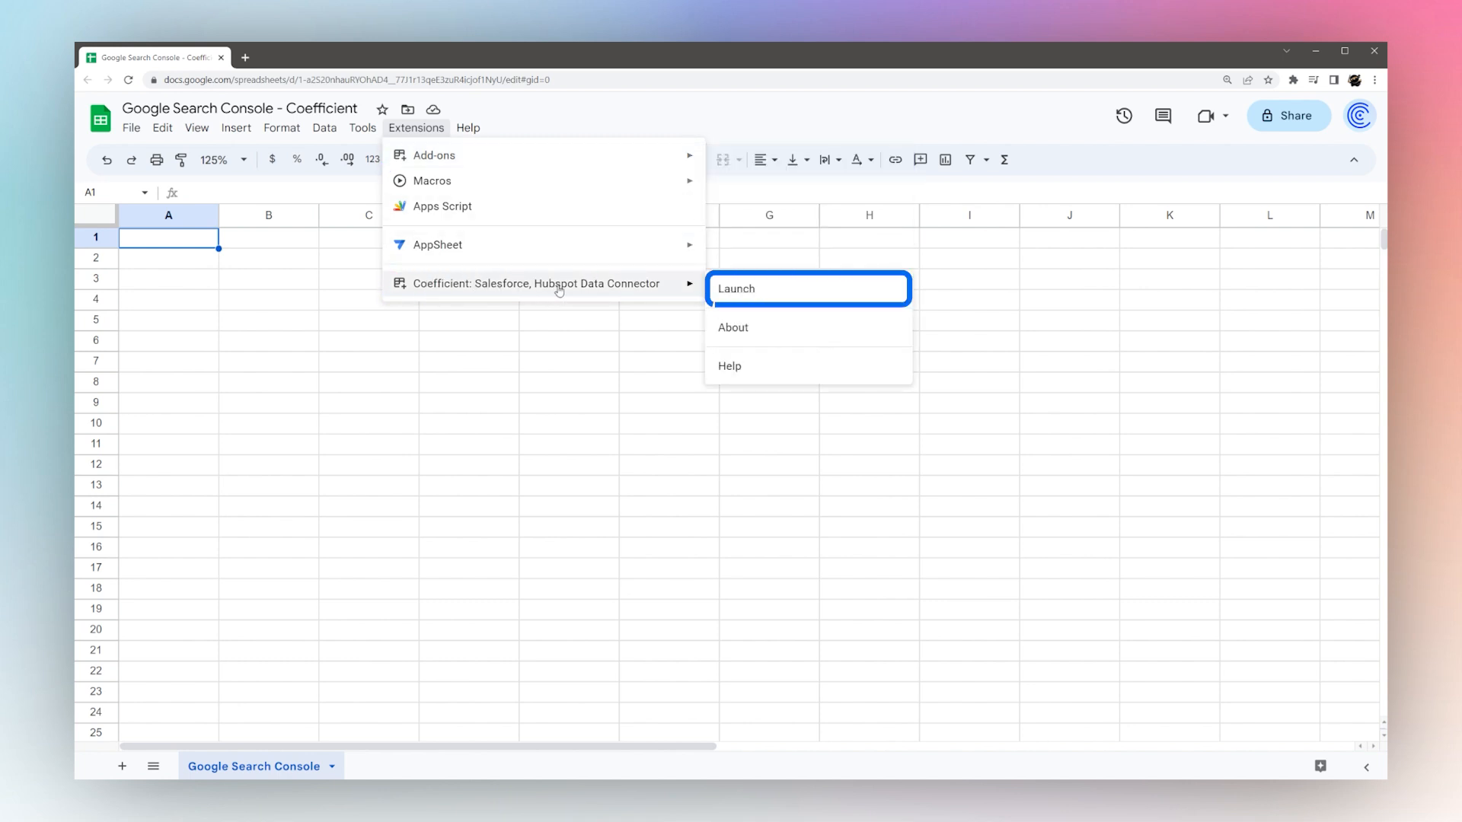
left_click(736, 288)
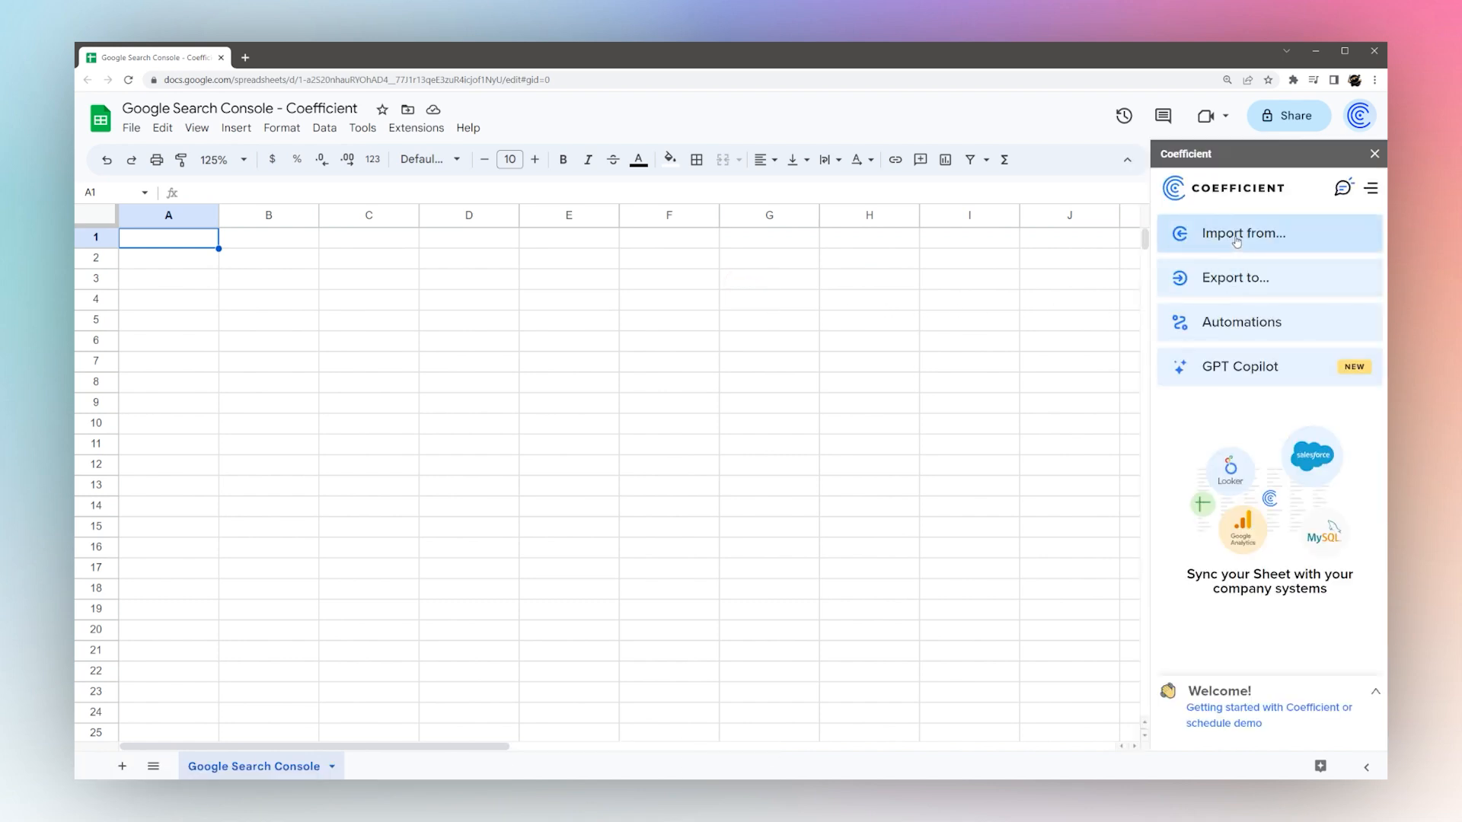
Choose Google Search Console as the import source and authorize Coefficient's access
left_click(1243, 233)
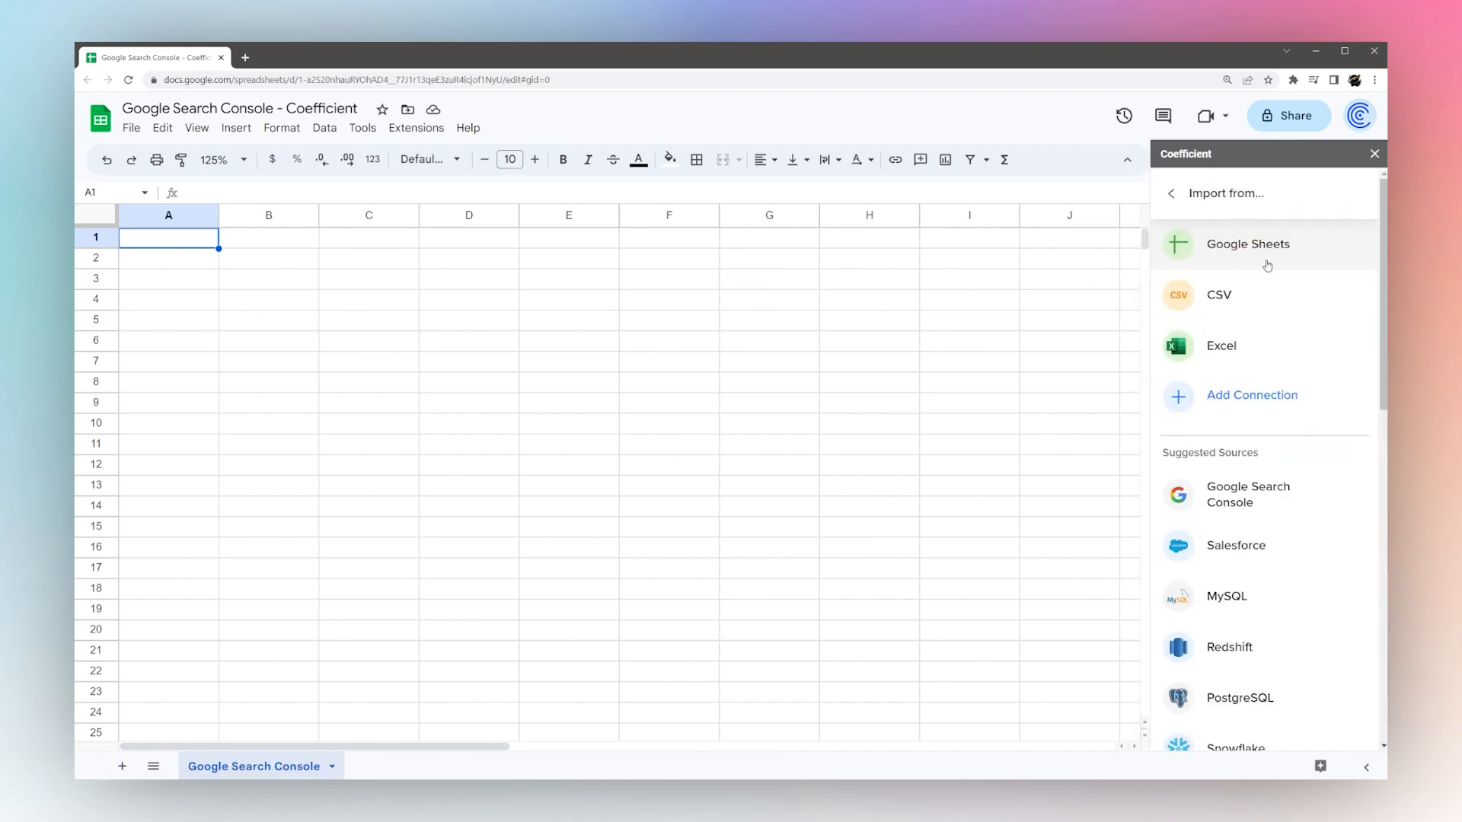
mouse_move(1247, 493)
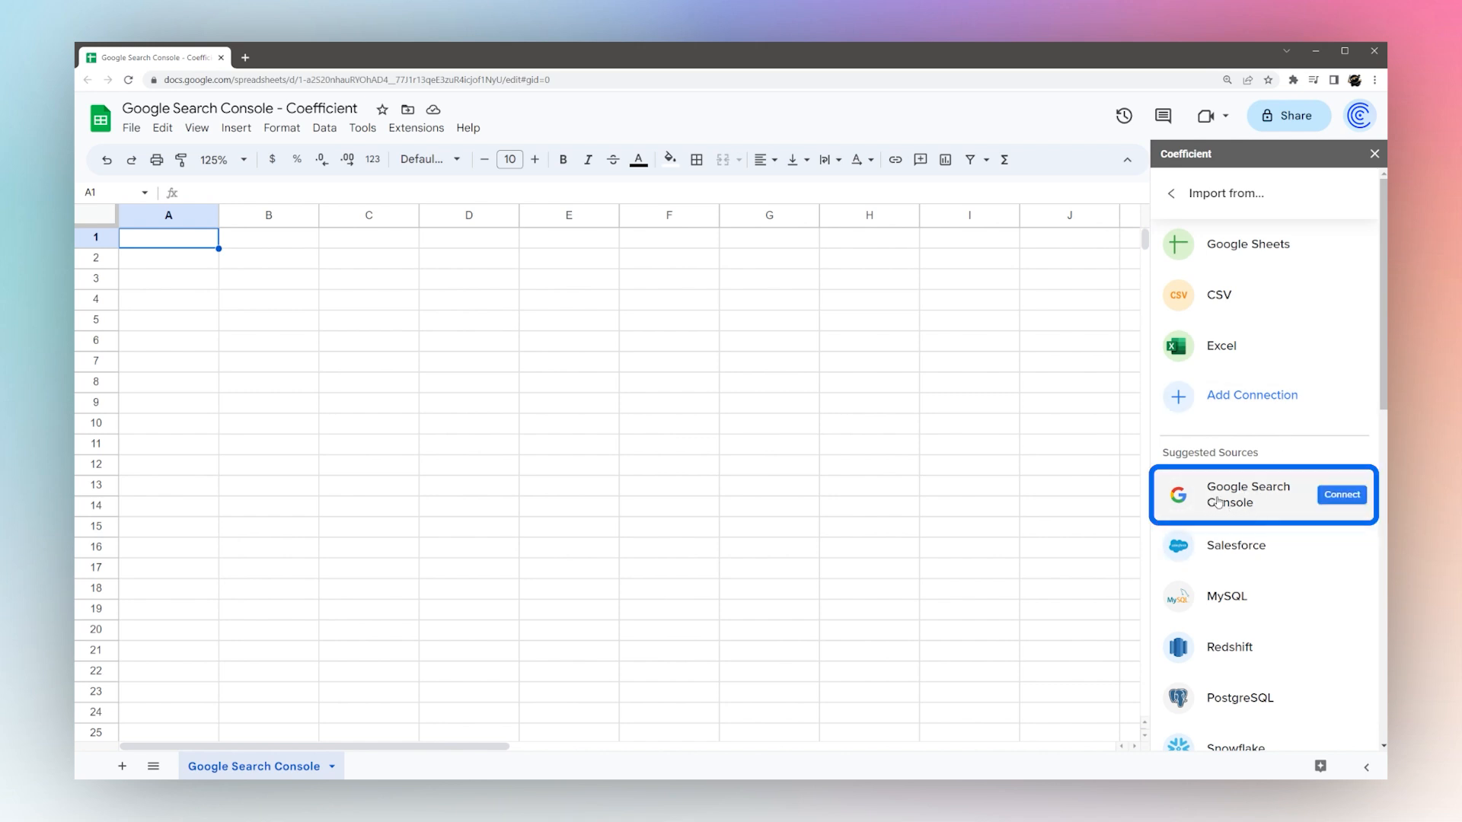
left_click(1339, 493)
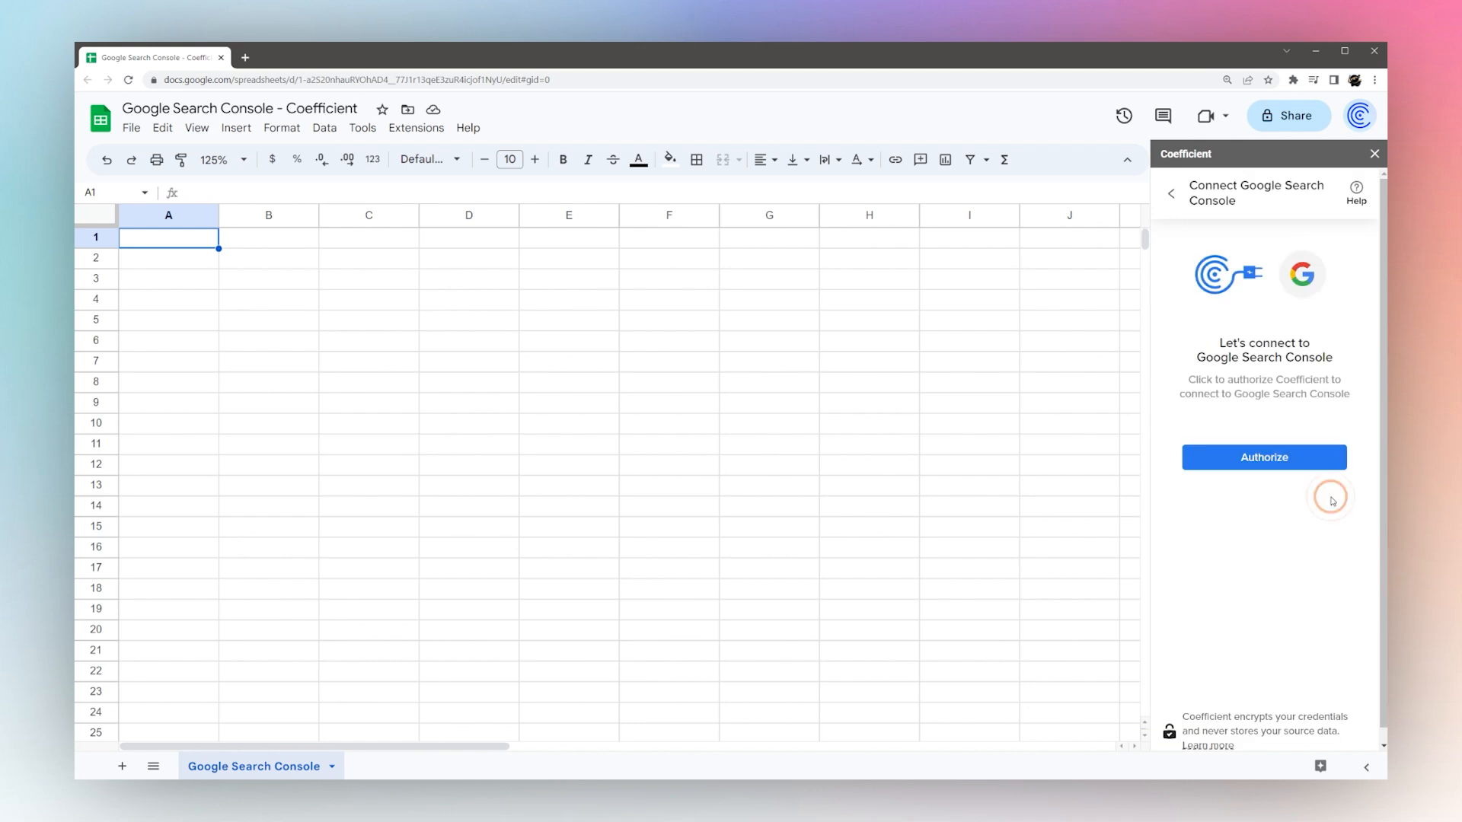
left_click(1264, 457)
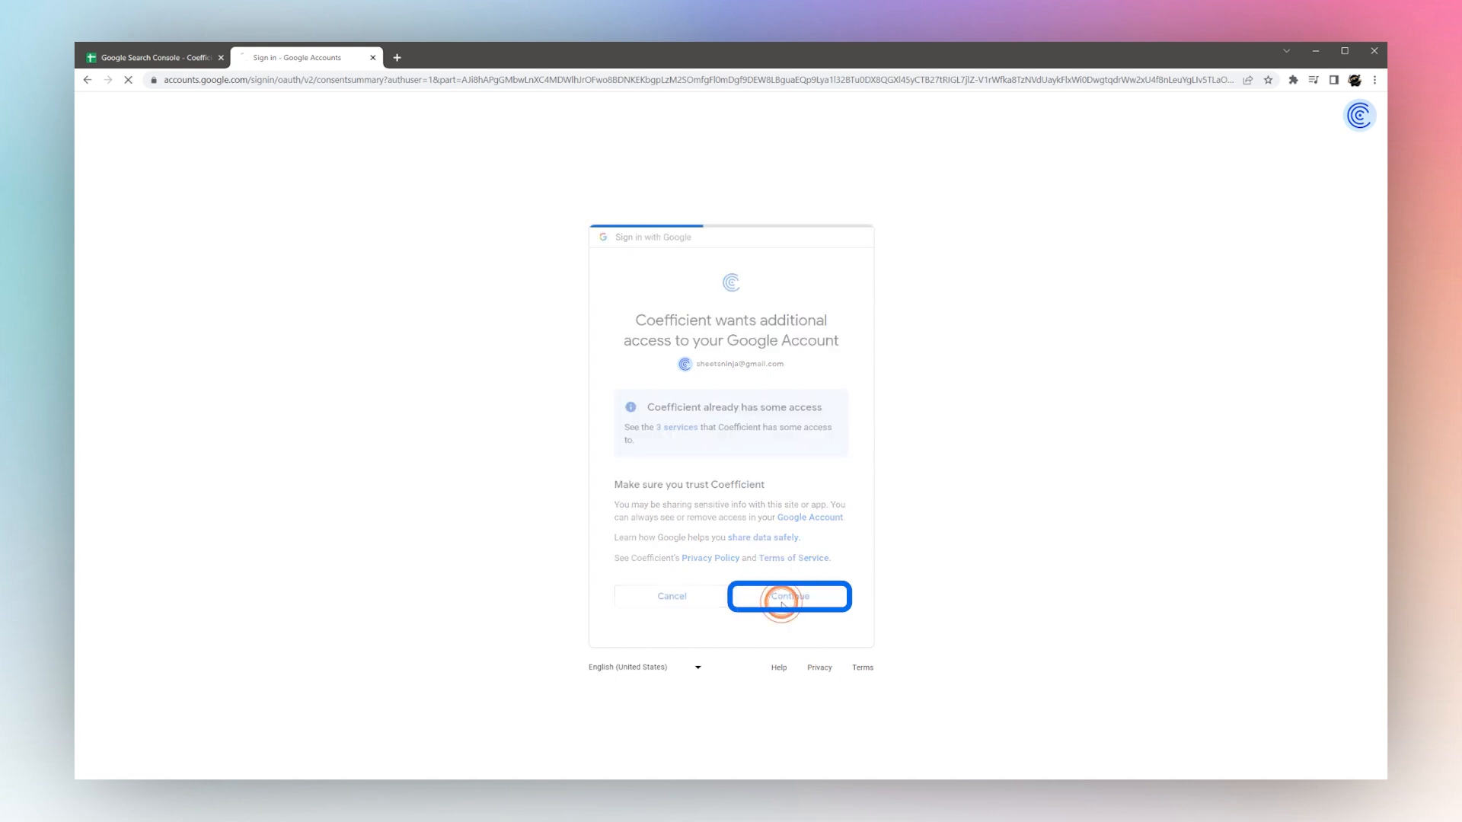
Grant the Google account access and begin a new Search Console import from scratch
left_click(787, 597)
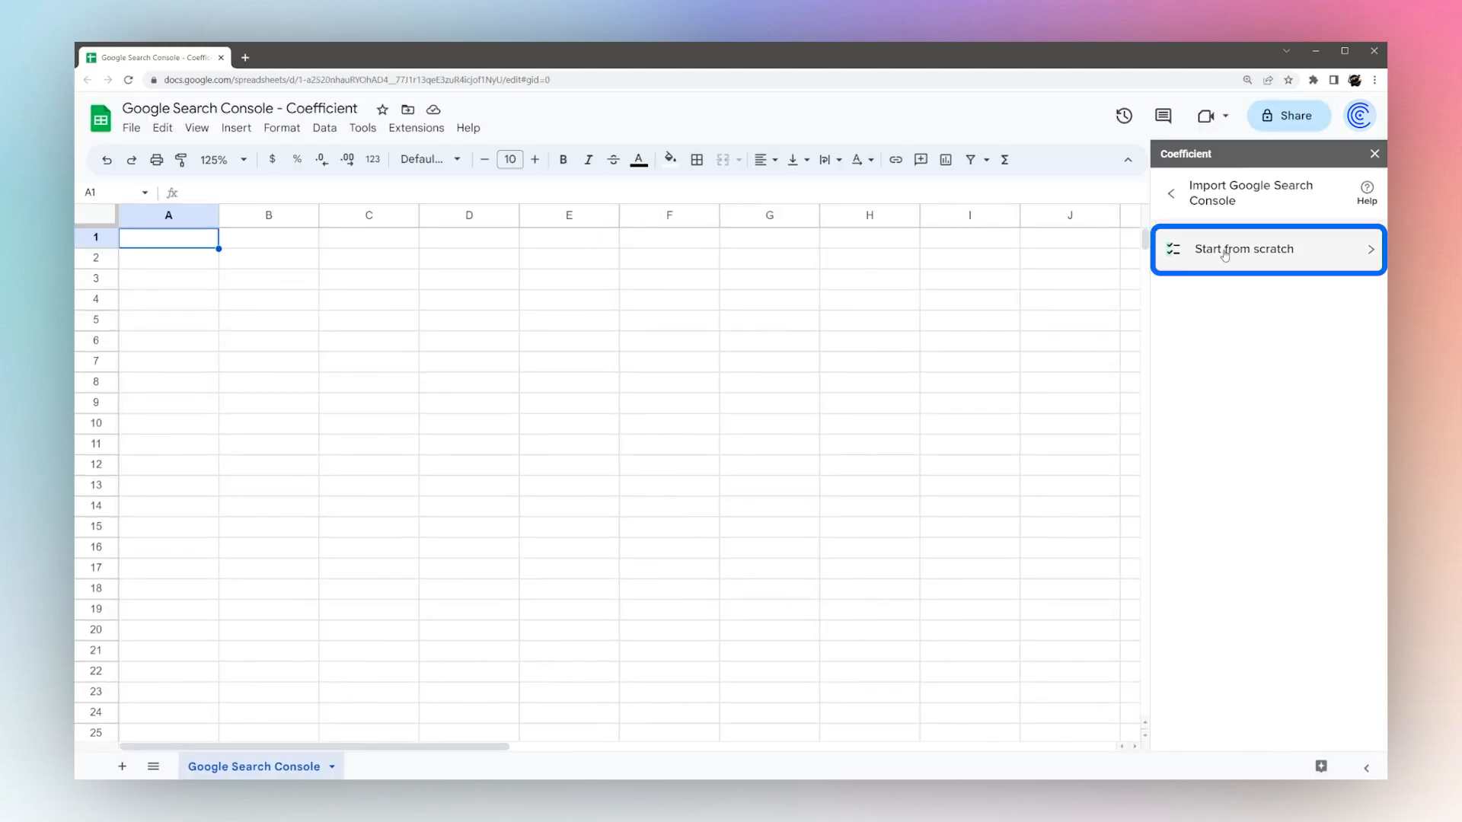
left_click(1242, 248)
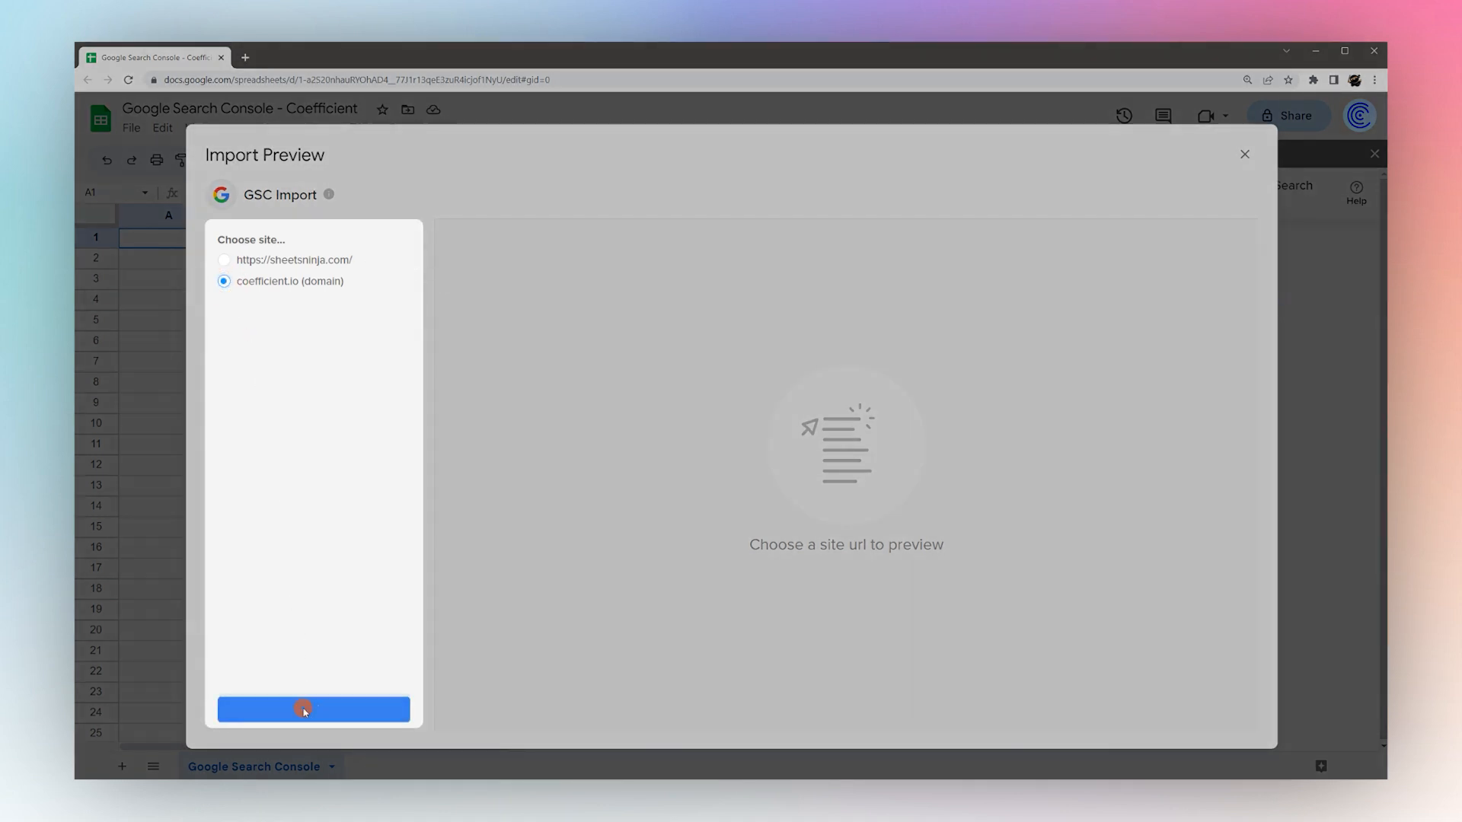
Confirm coefficient.io as the site, keep Date as the only dimension and leave fresh data off
left_click(313, 708)
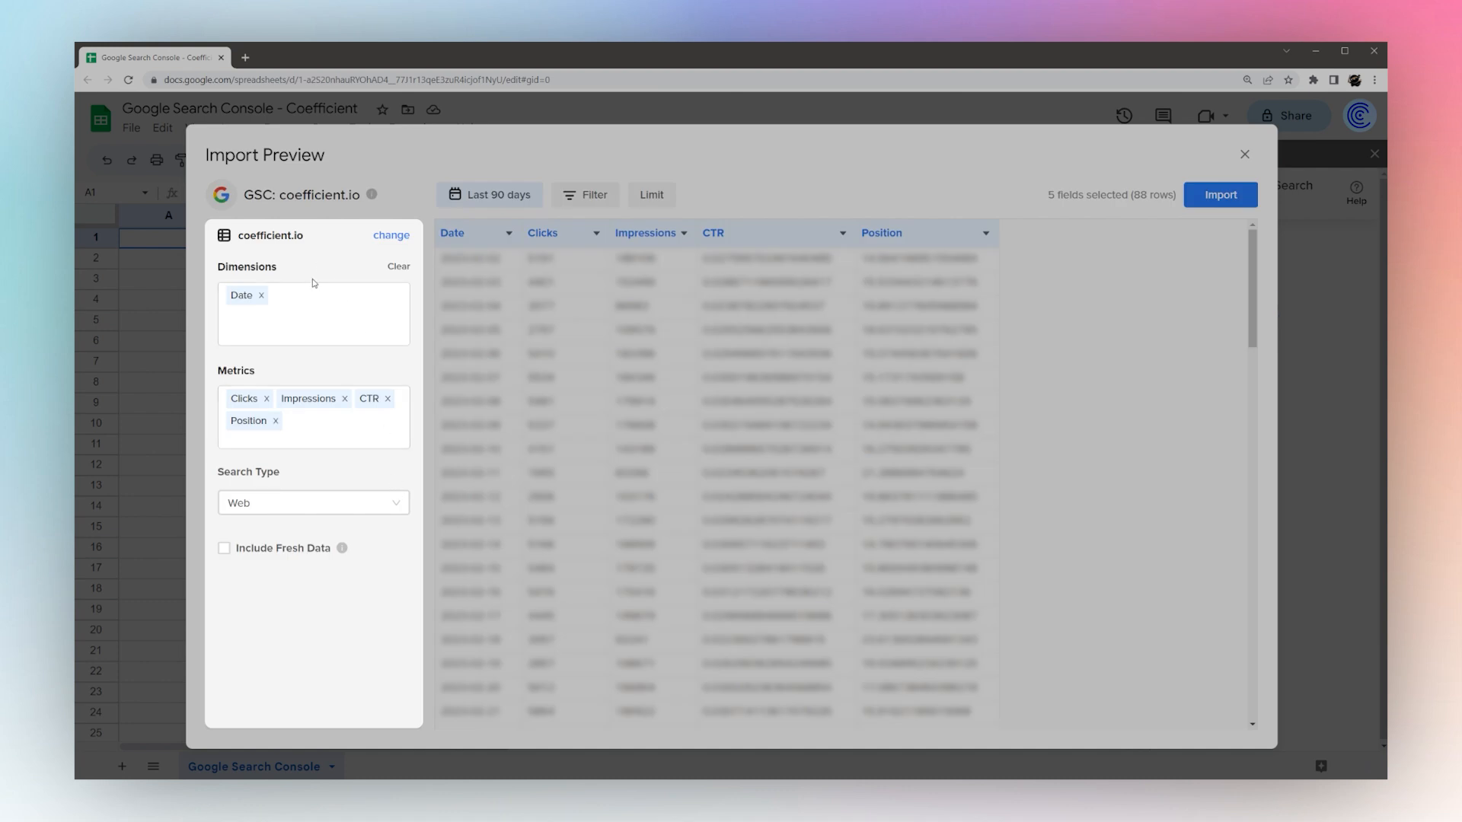
left_click(312, 312)
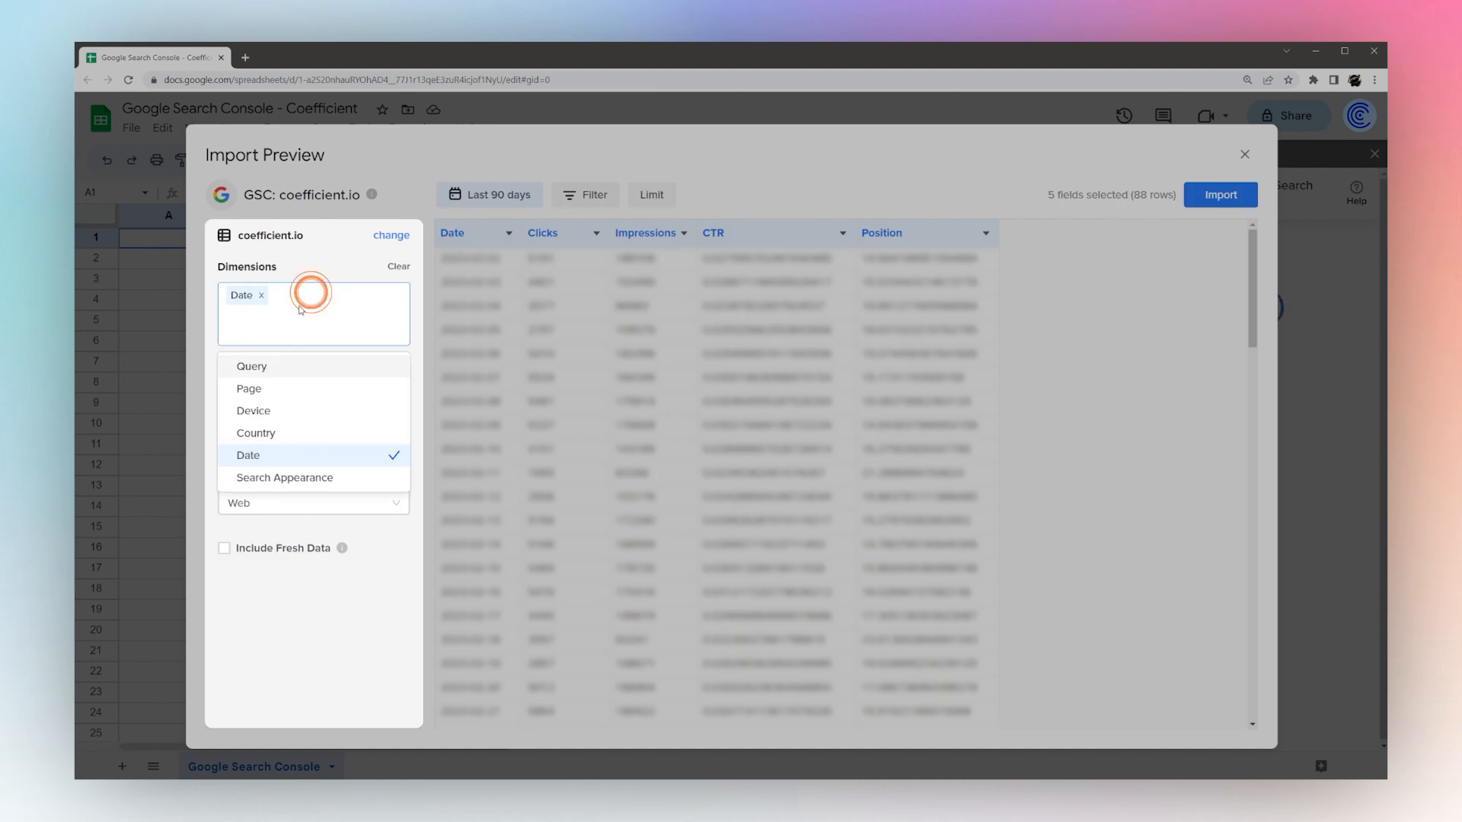
left_click(312, 314)
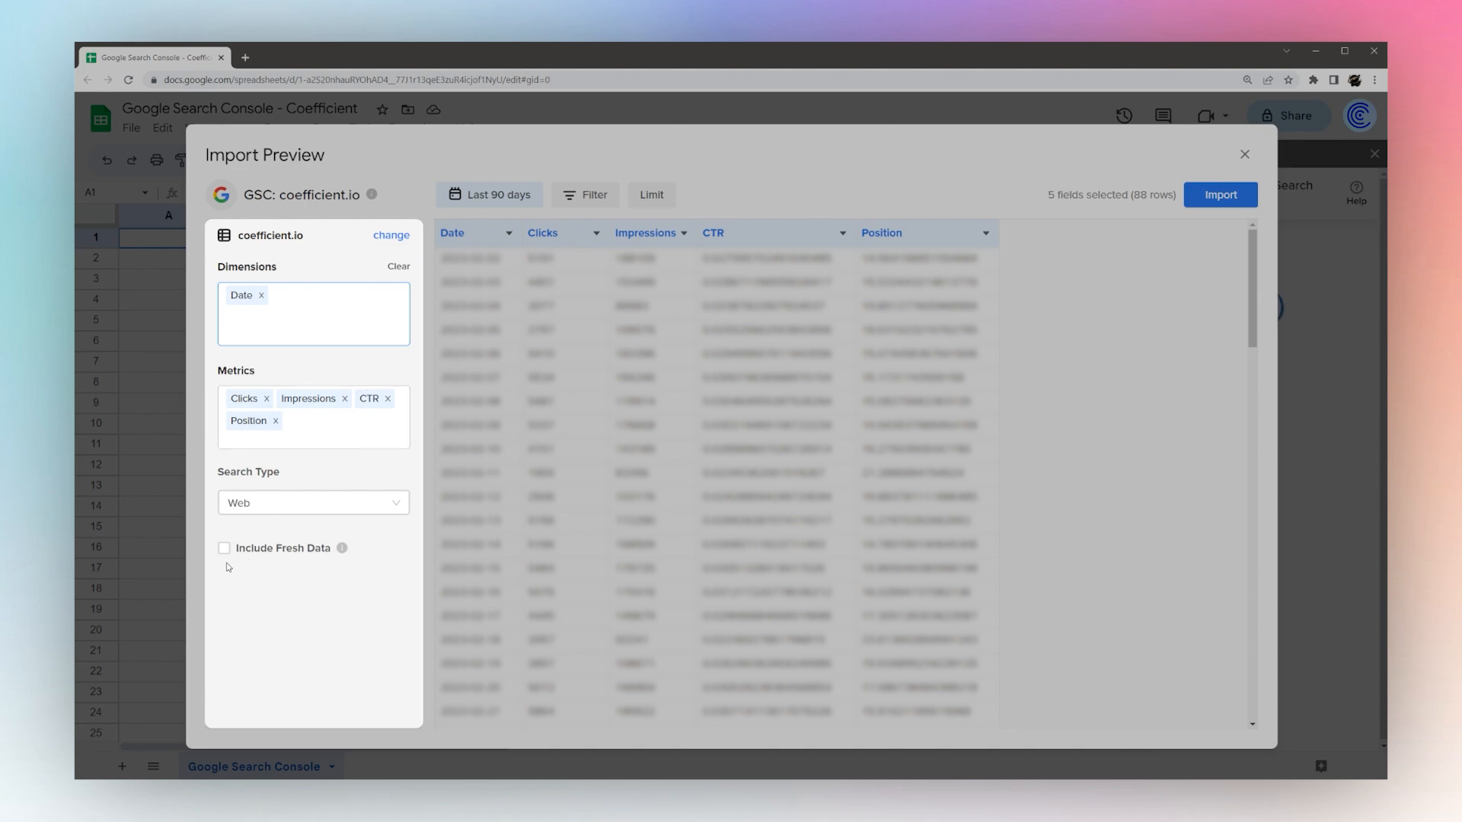
left_click(224, 547)
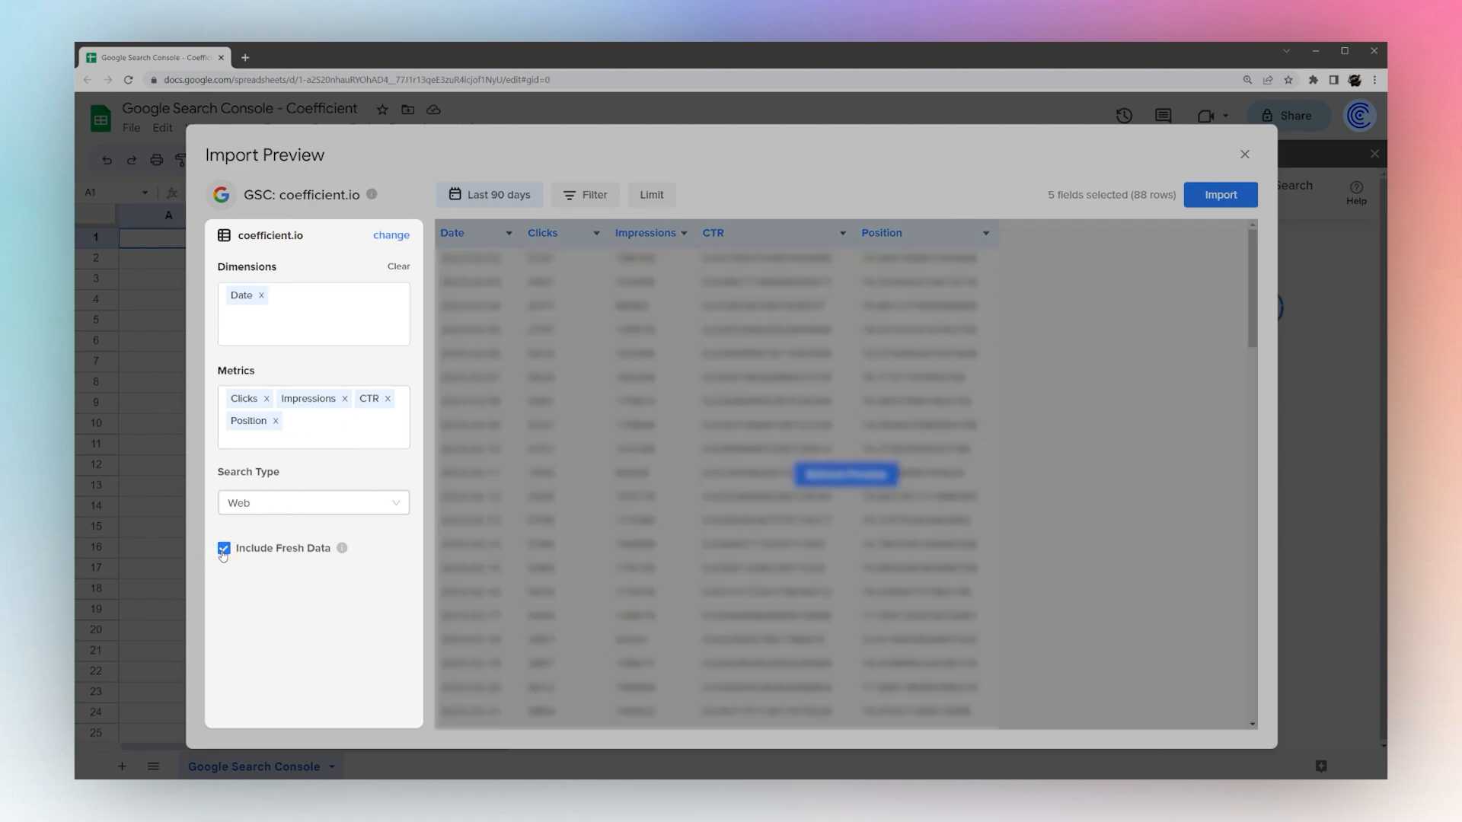
left_click(222, 549)
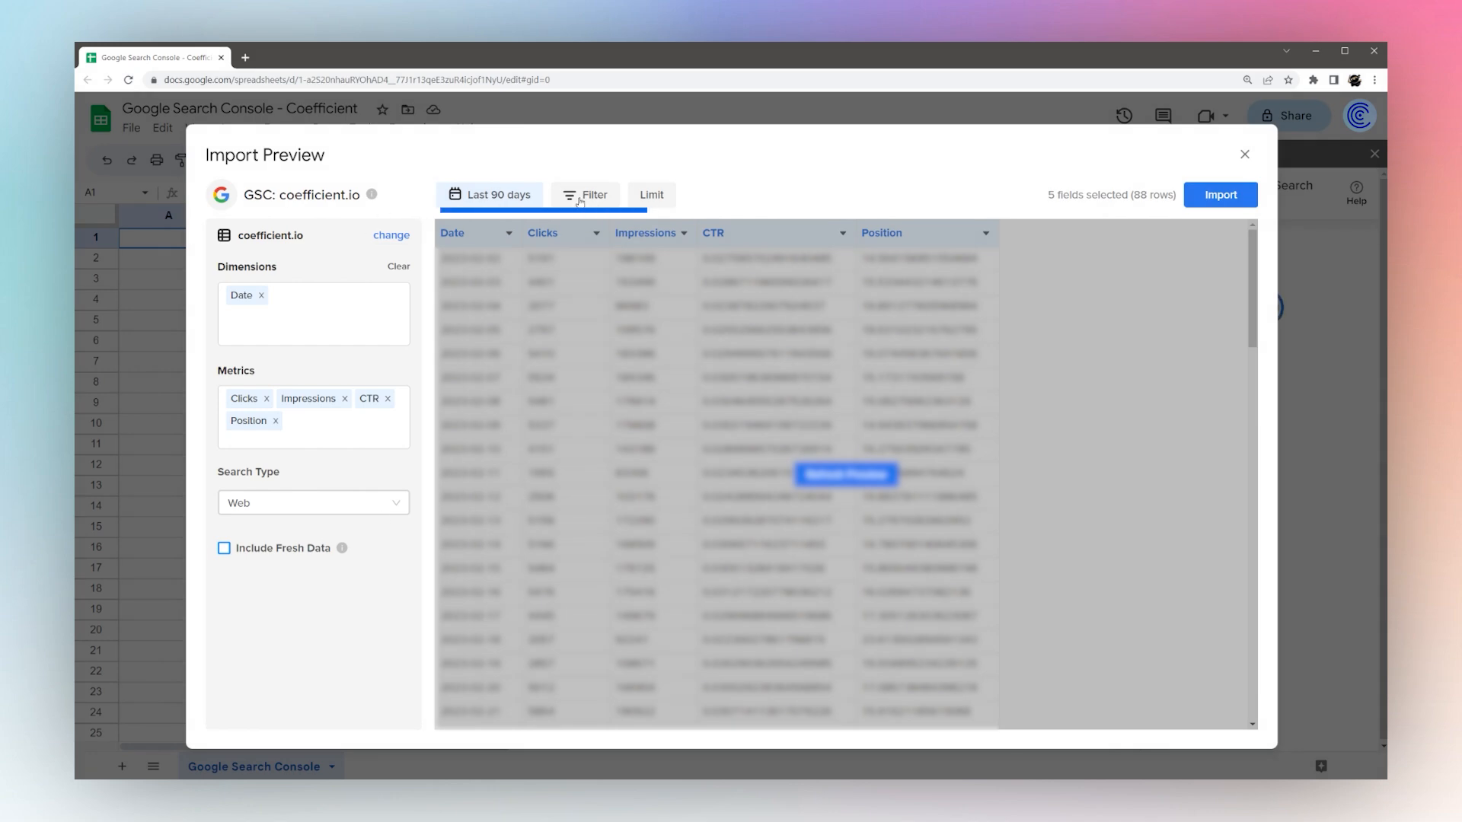
Review the filters without applying any and import the previewed data into the sheet
left_click(585, 195)
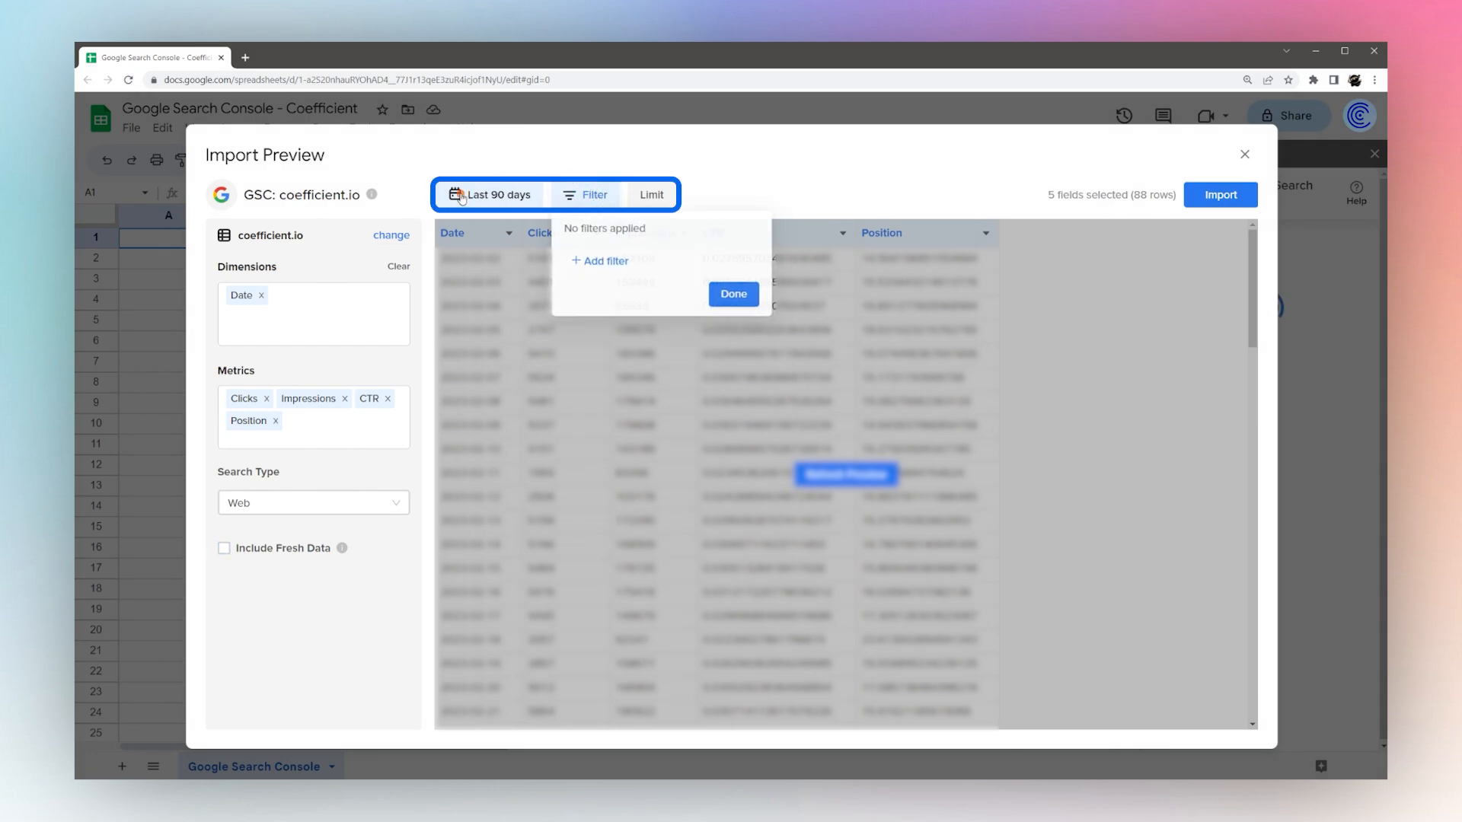
left_click(732, 294)
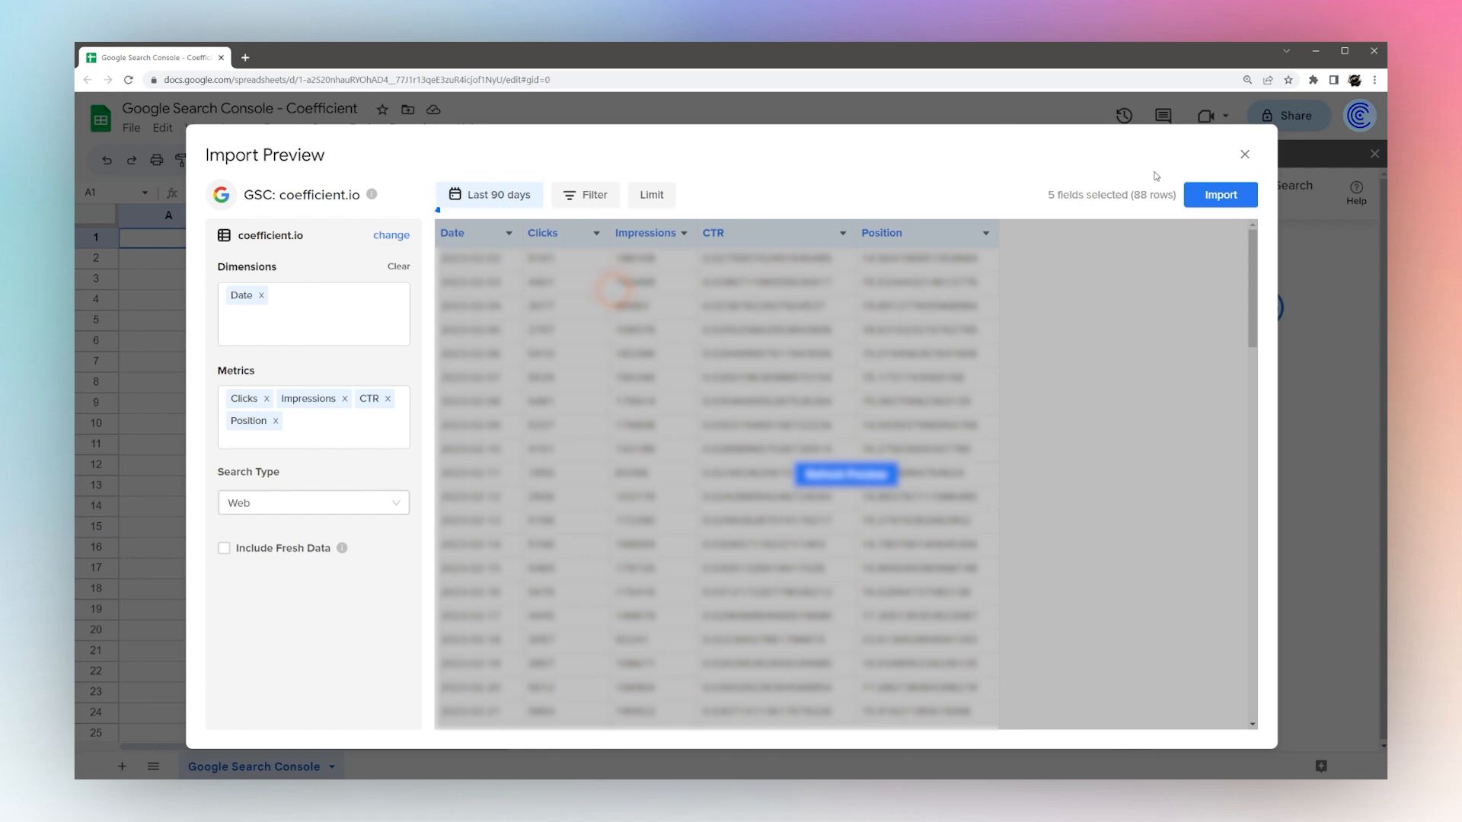
left_click(1219, 195)
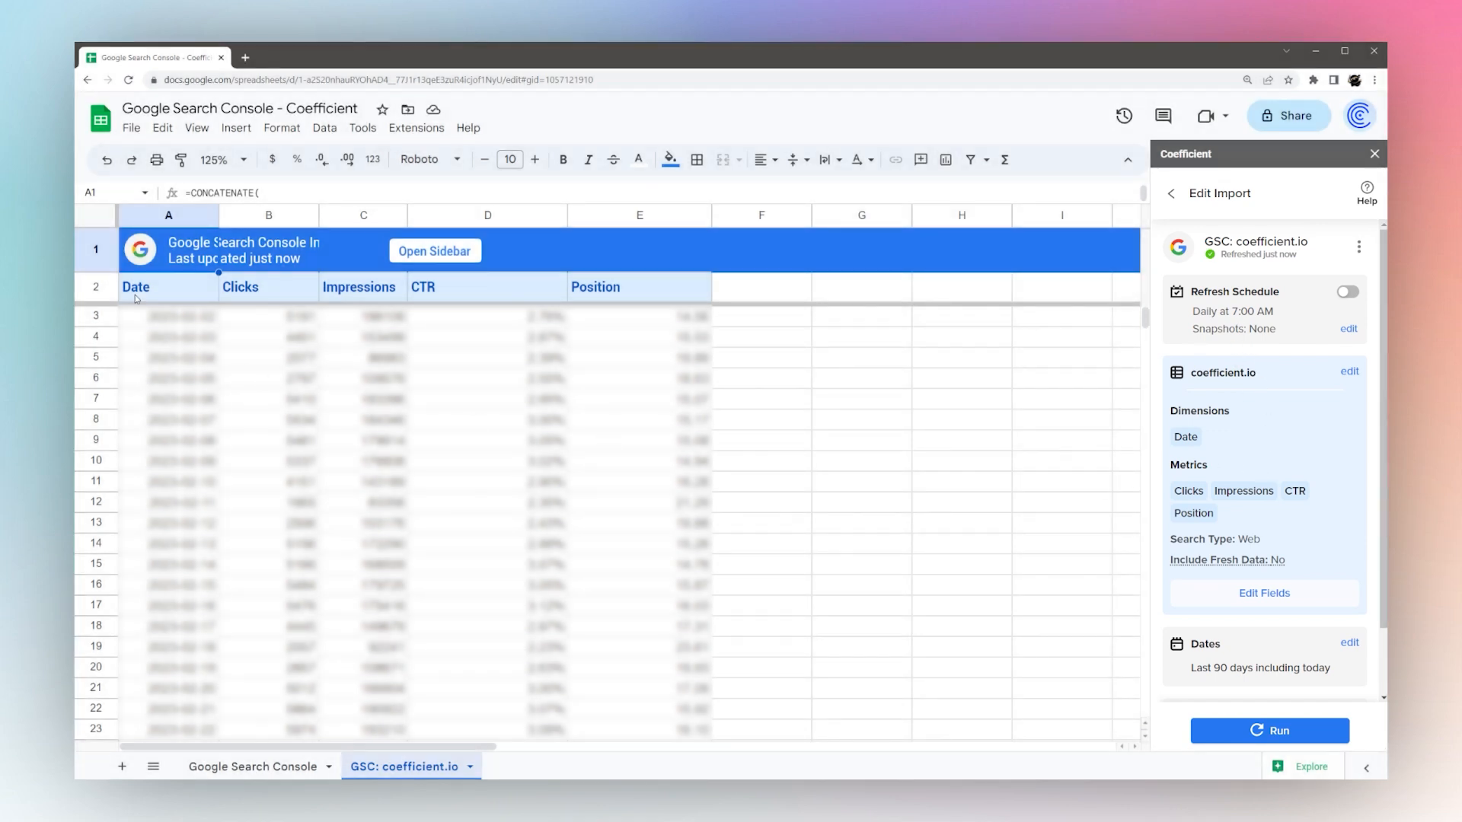
mouse_move(633, 421)
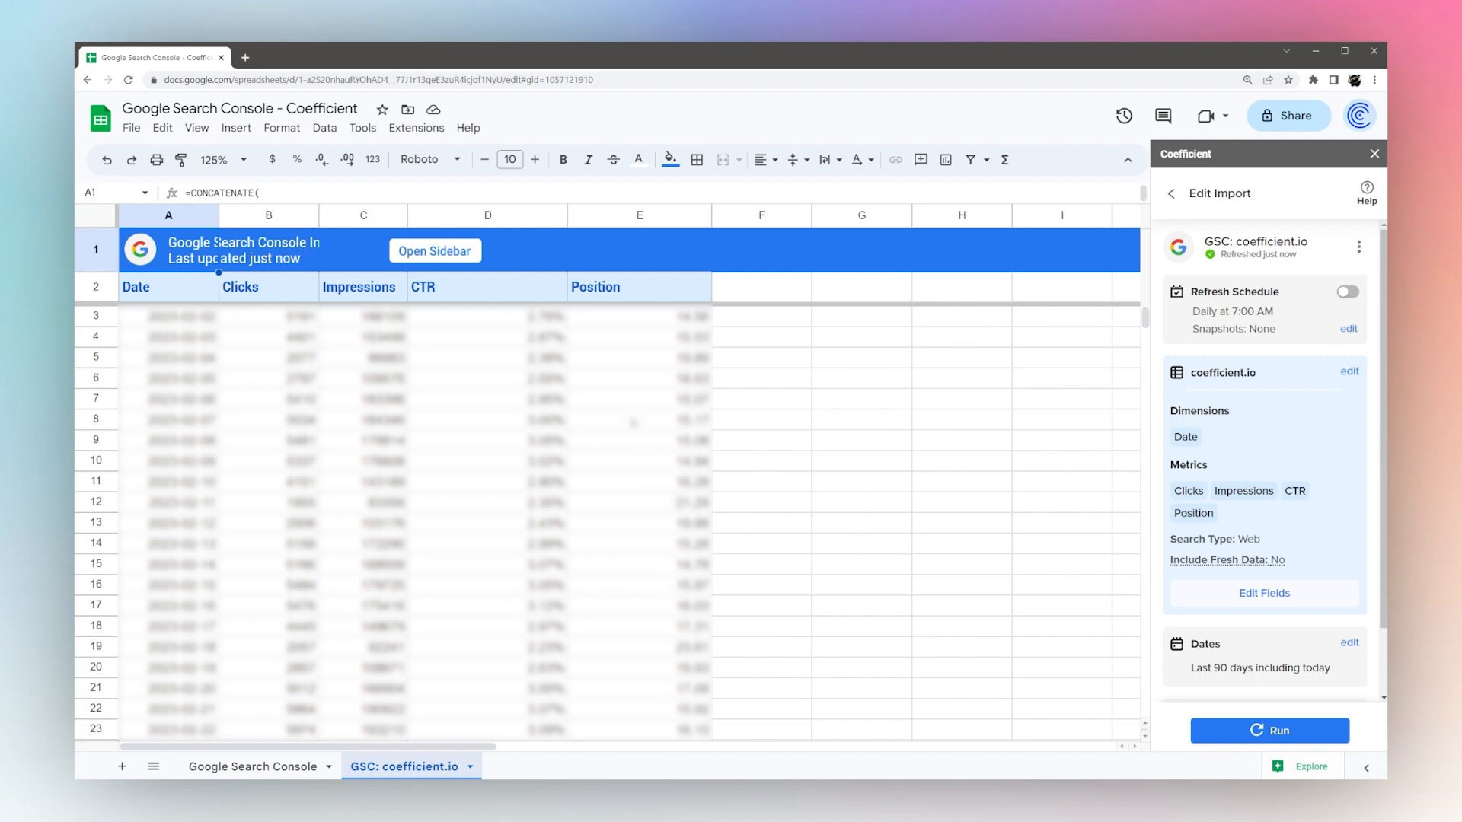